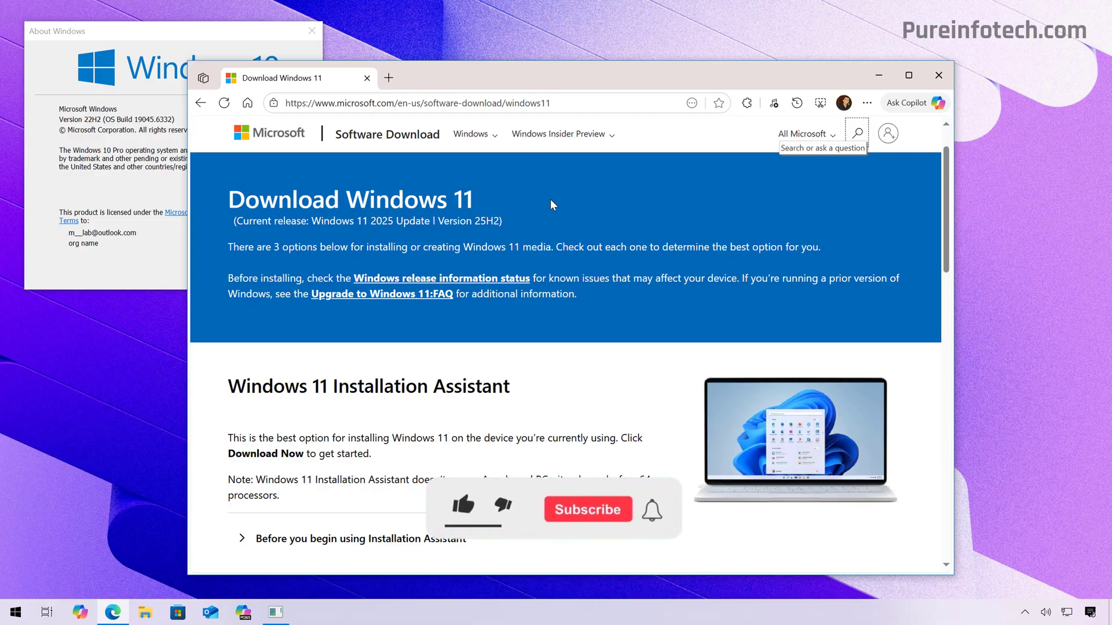
Scroll to Windows 11 Installation Assistant on the Download Windows 11 page and start its download
{"action": "left_click", "coordinate": [463, 509]}
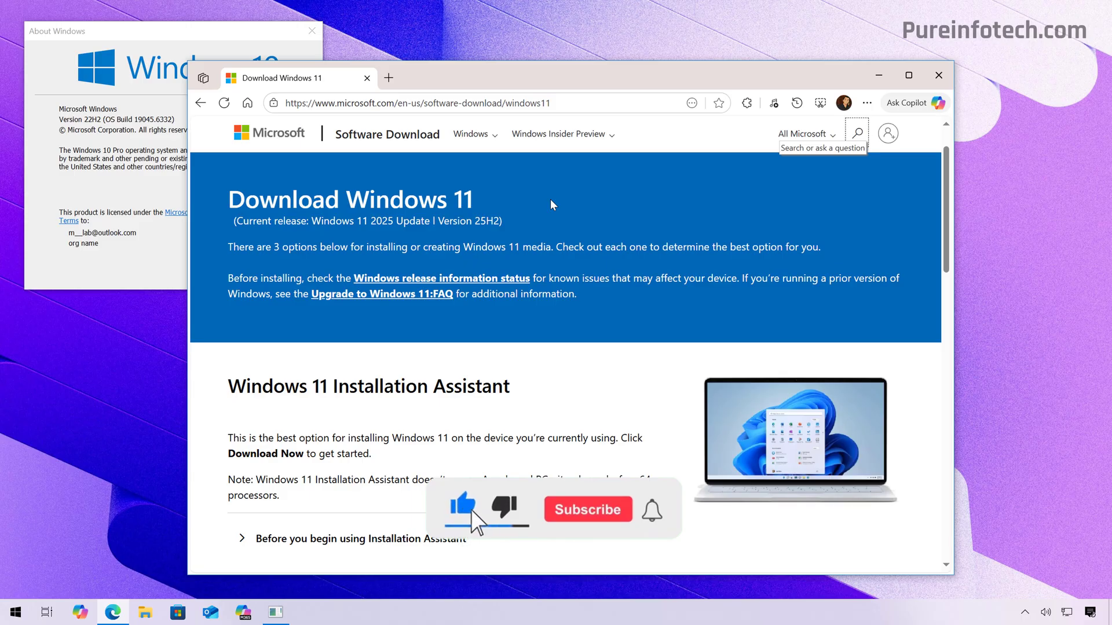
{"action": "left_click", "coordinate": [587, 510]}
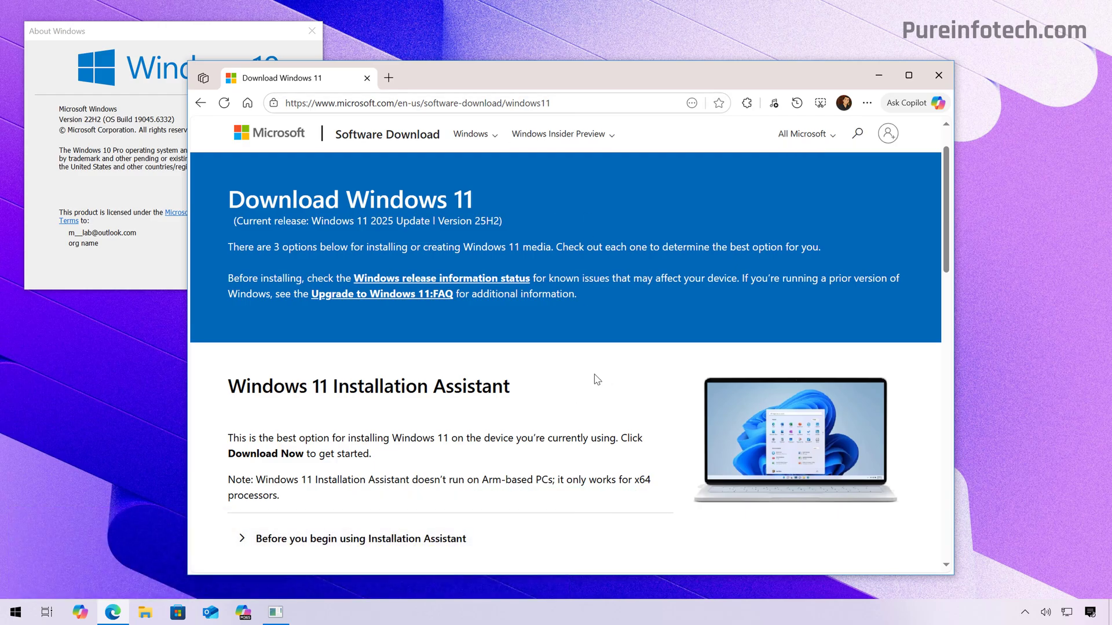
{"action": "scroll", "scroll_direction": "down", "scroll_amount": 3}
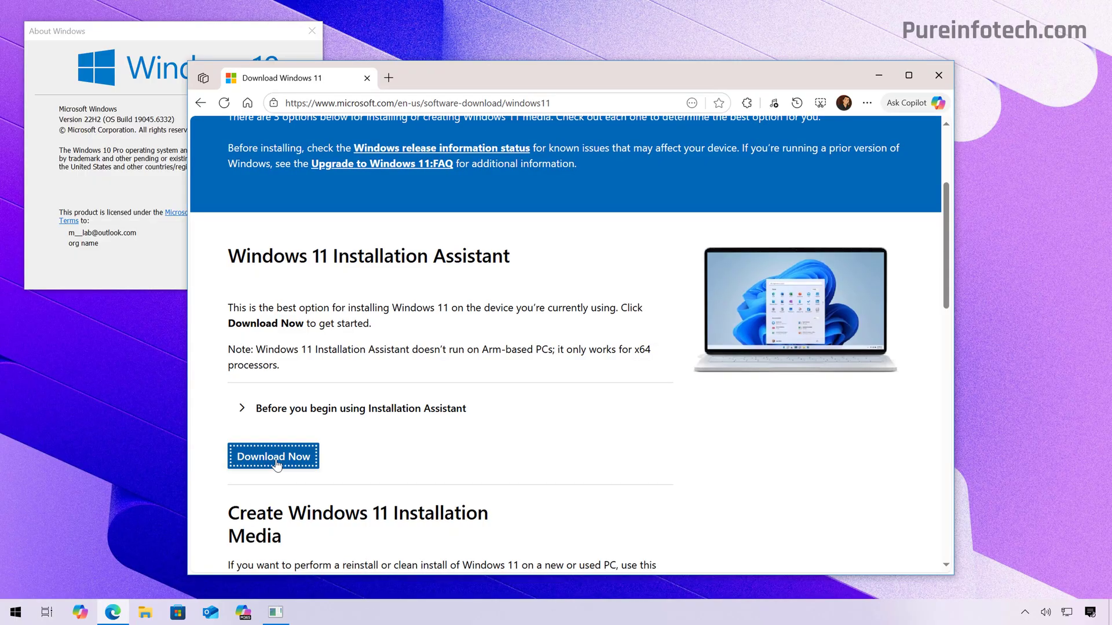
{"action": "left_click", "coordinate": [273, 456]}
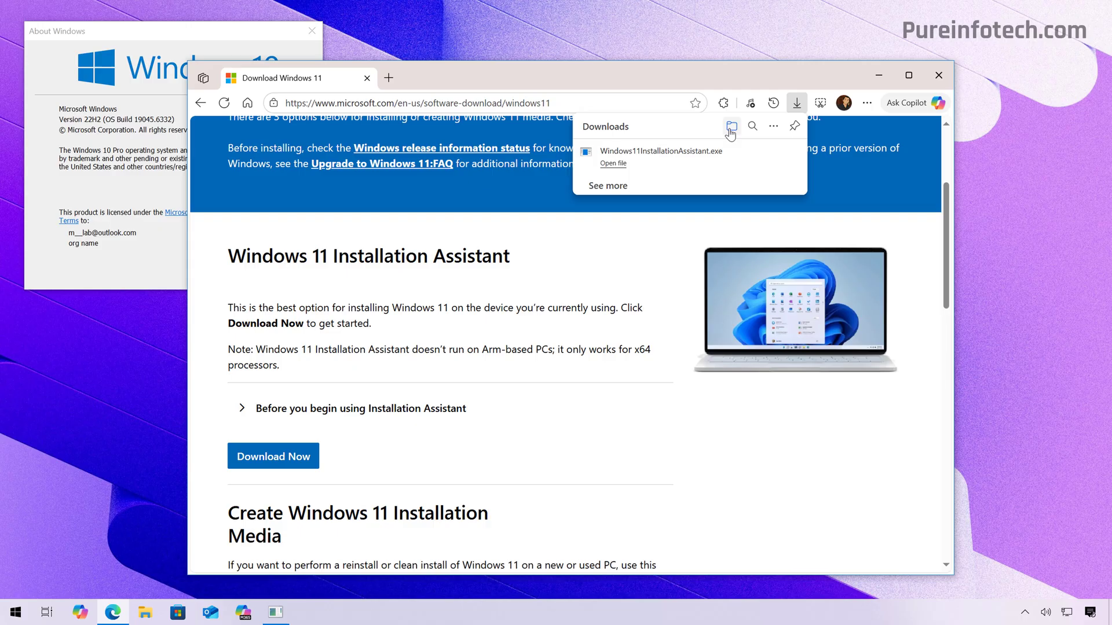
Show Windows11InstallationAssistant.exe in the Downloads folder, close the search bar, and launch the installer
{"action": "left_click", "coordinate": [731, 126]}
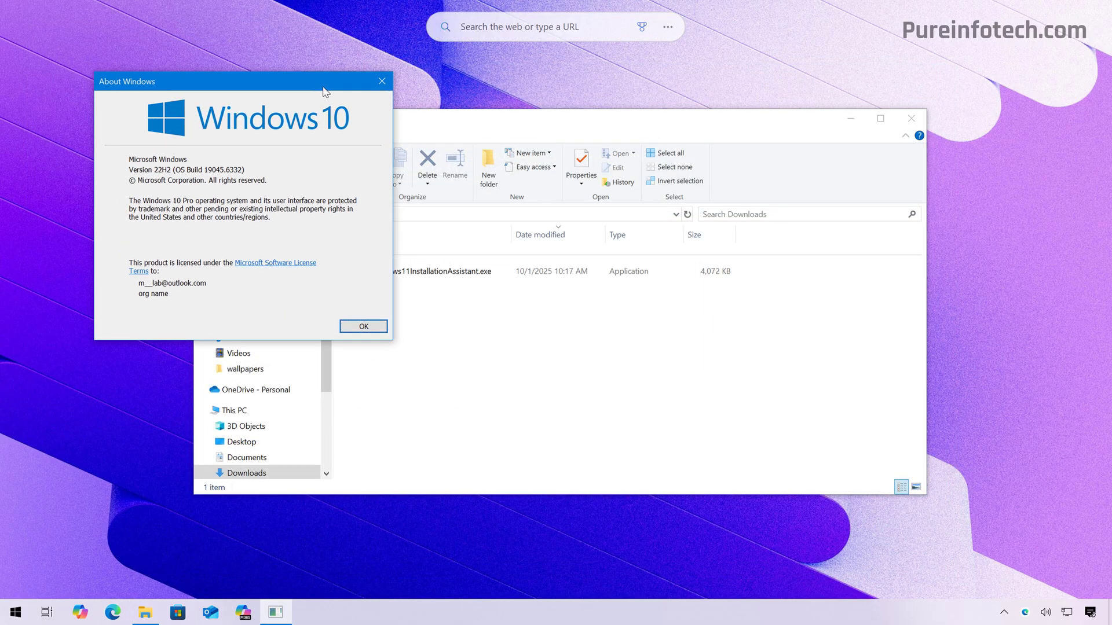
{"action": "left_click", "coordinate": [667, 27]}
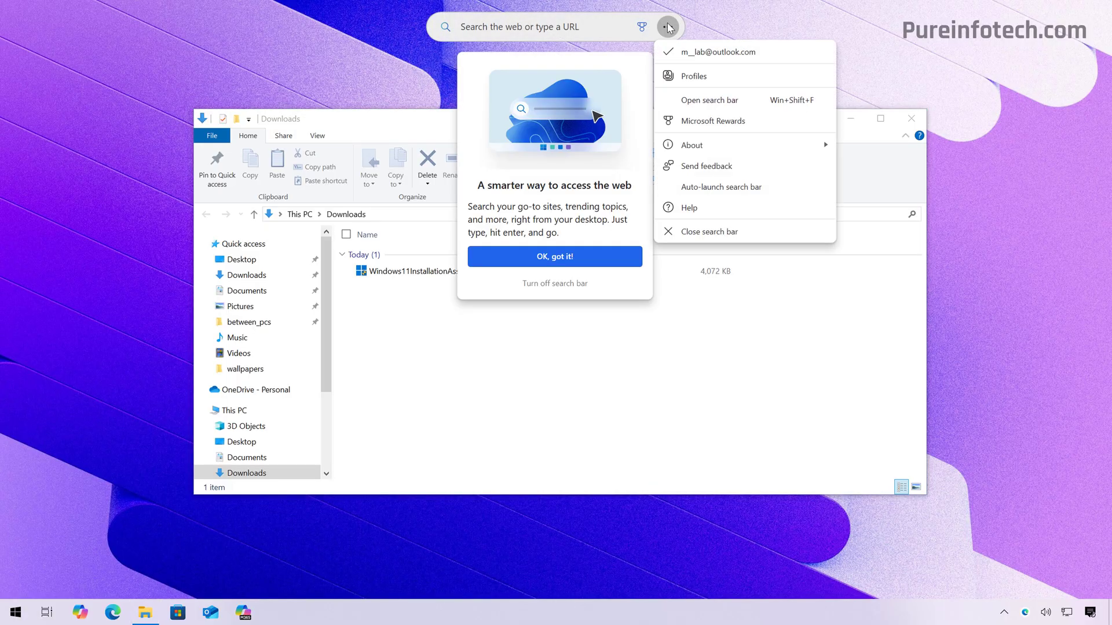
{"action": "left_click", "coordinate": [431, 271]}
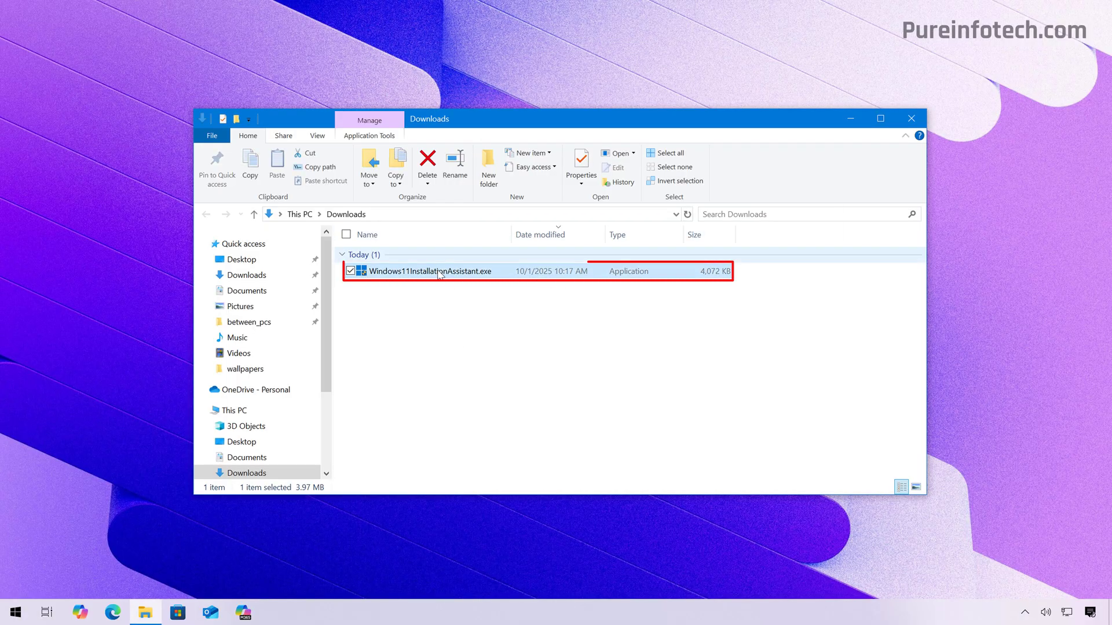
{"action": "mouse_move", "coordinate": [440, 271]}
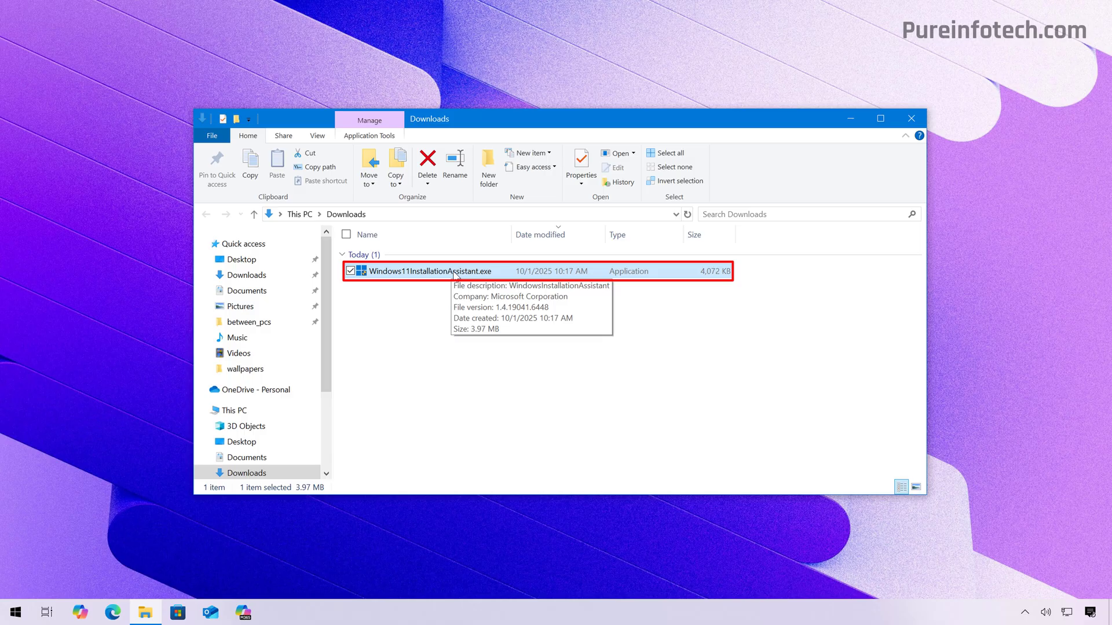
{"action": "double_click", "coordinate": [428, 271]}
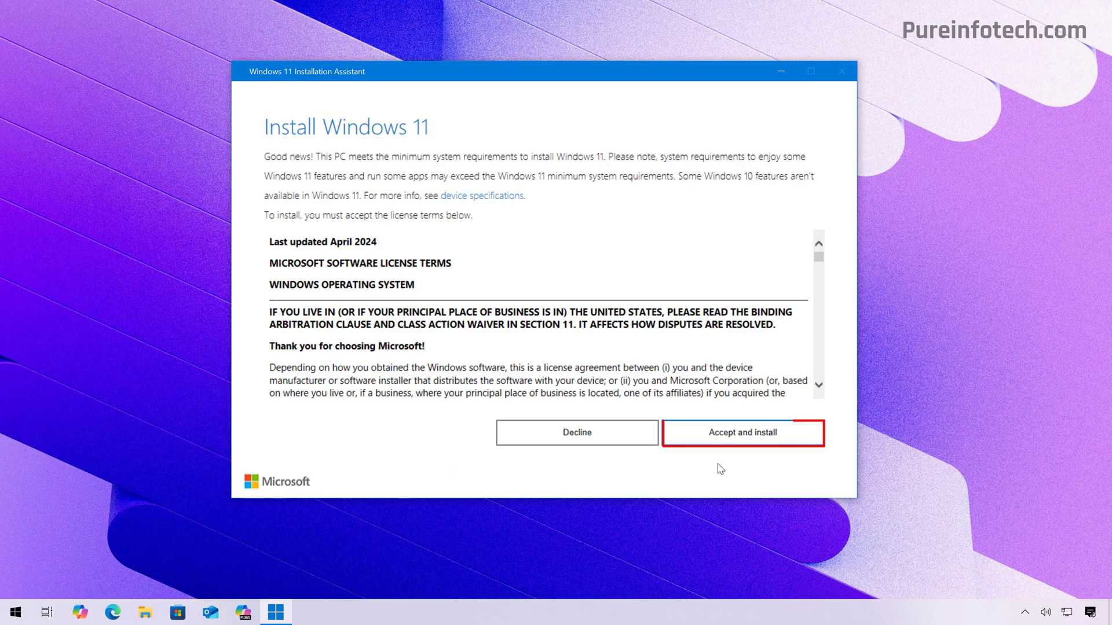
Accept the license to start the Windows 11 download, then restart the PC to install it
{"action": "left_click", "coordinate": [741, 432]}
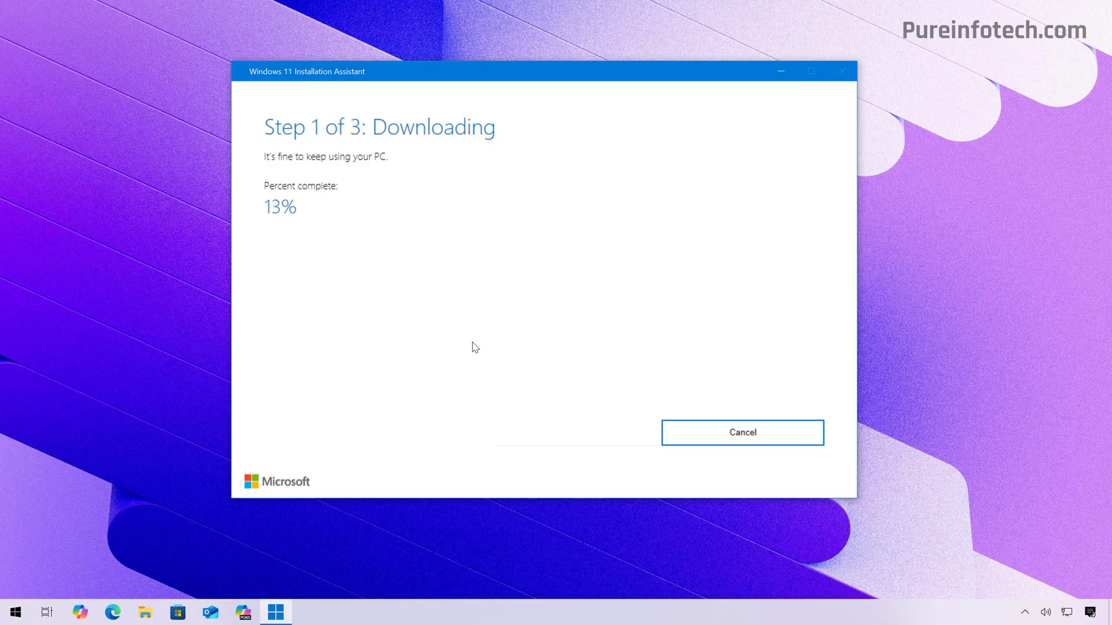
{"action": "mouse_move", "coordinate": [417, 324]}
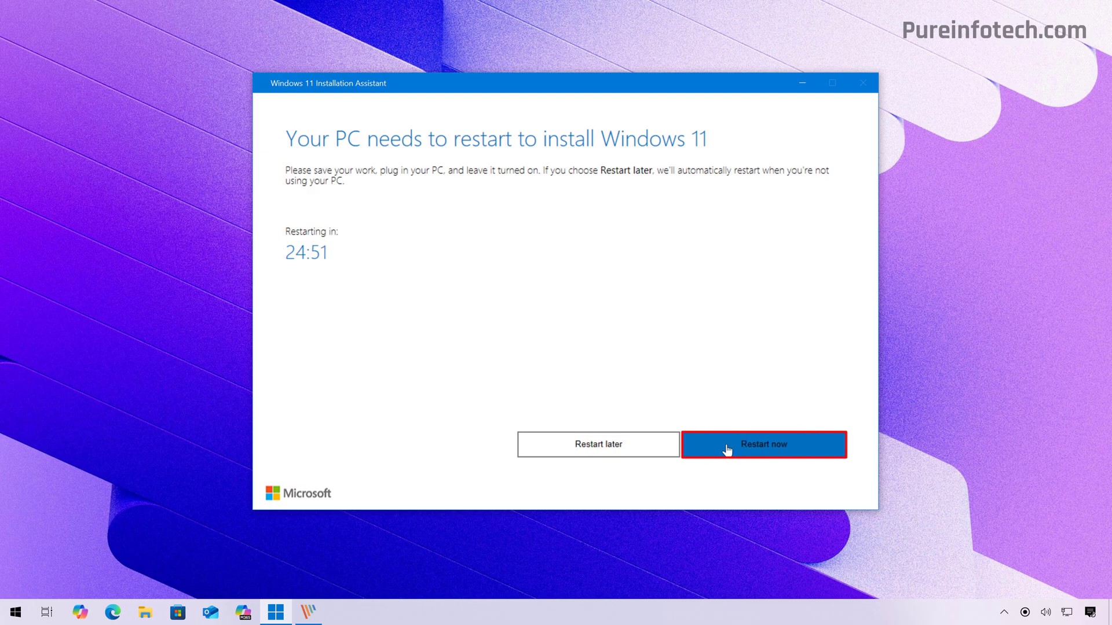
{"action": "left_click", "coordinate": [763, 445]}
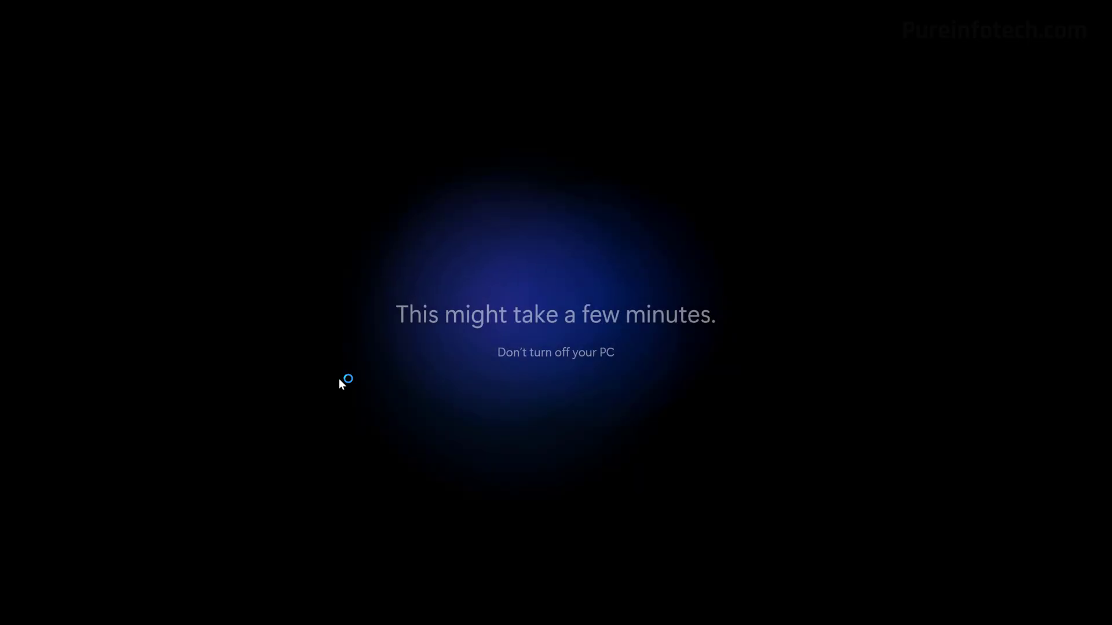
{"action": "mouse_move", "coordinate": [258, 429]}
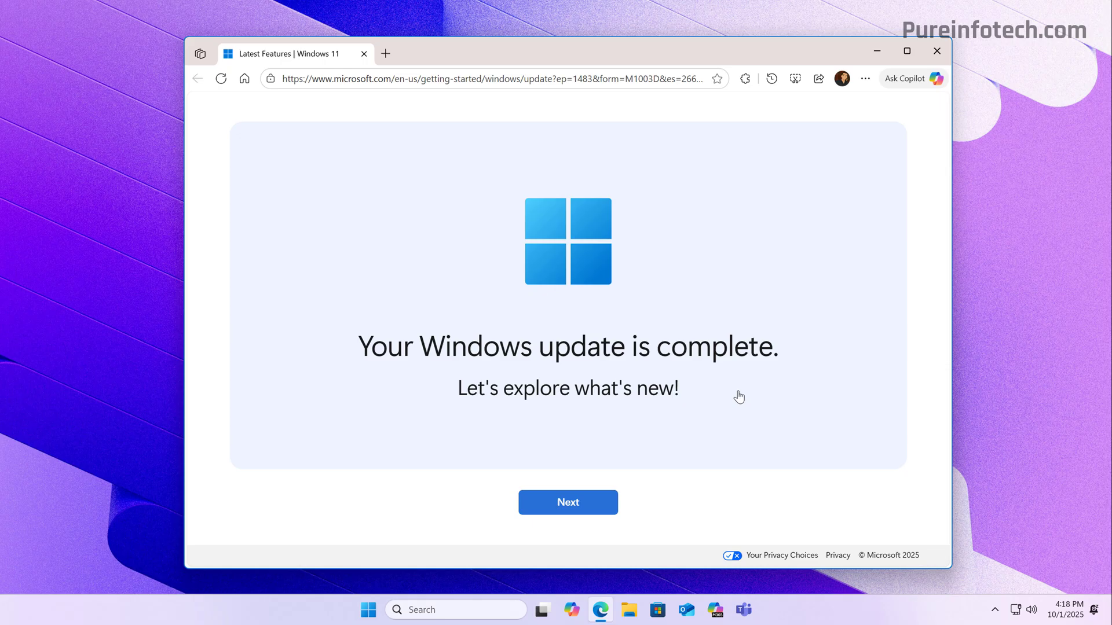
{"action": "mouse_move", "coordinate": [757, 495]}
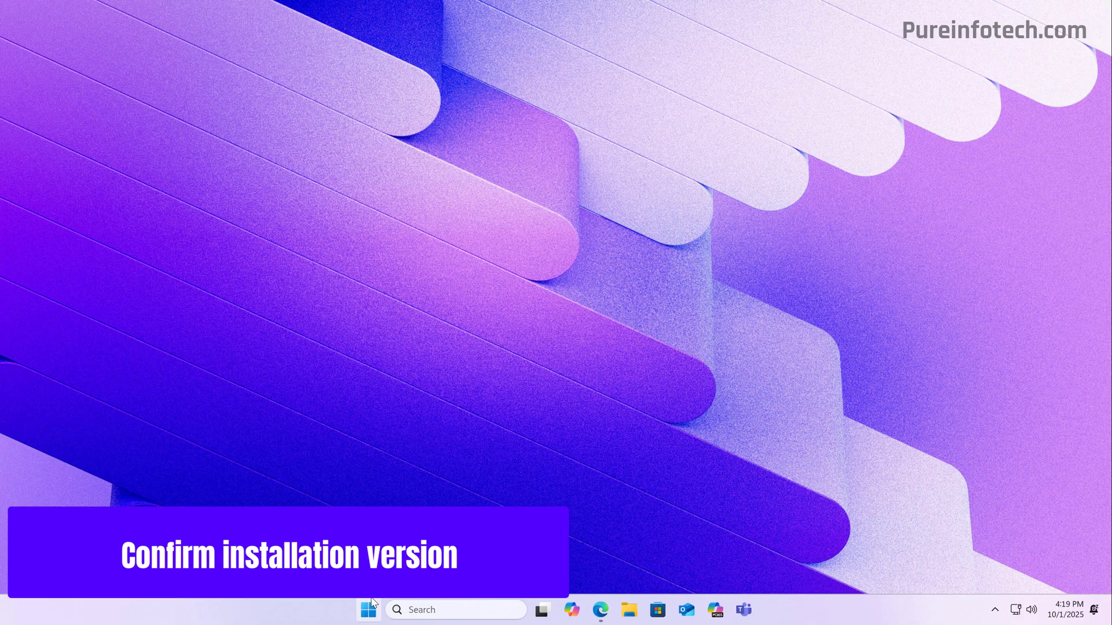
{"action": "mouse_move", "coordinate": [368, 611]}
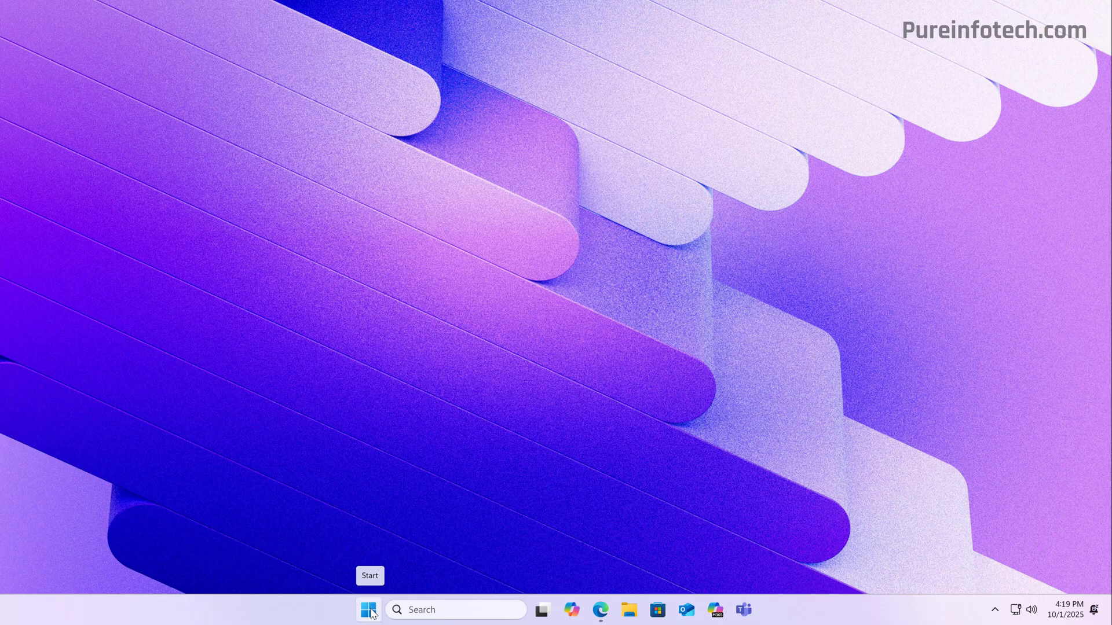
From Start, reach Settings > System and its About page with the Windows specifications
{"action": "left_click", "coordinate": [368, 611]}
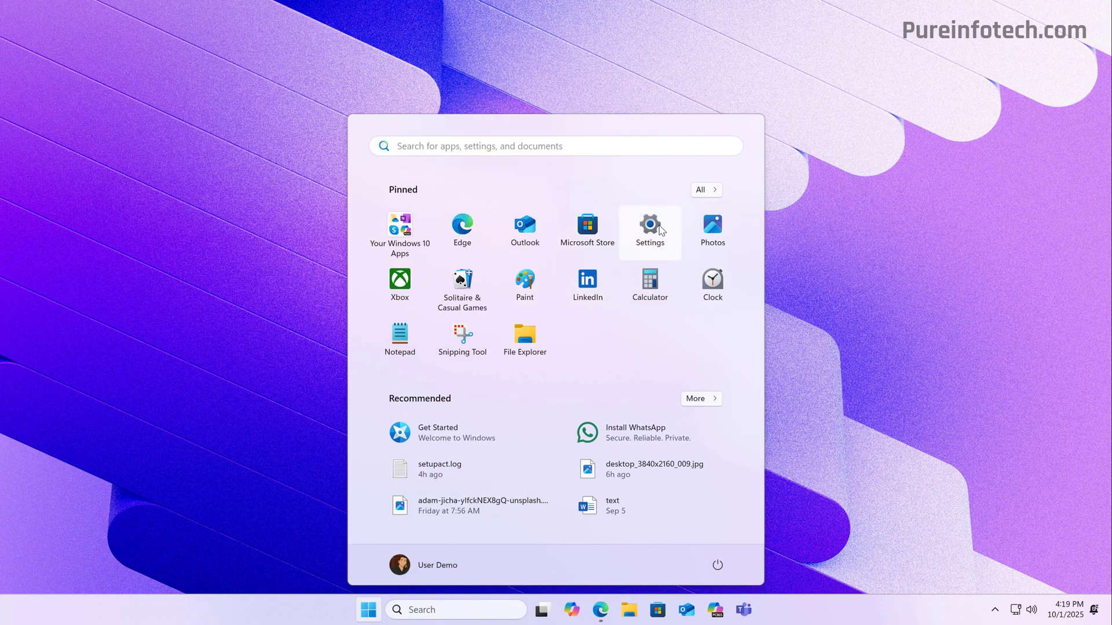
{"action": "left_click", "coordinate": [649, 226]}
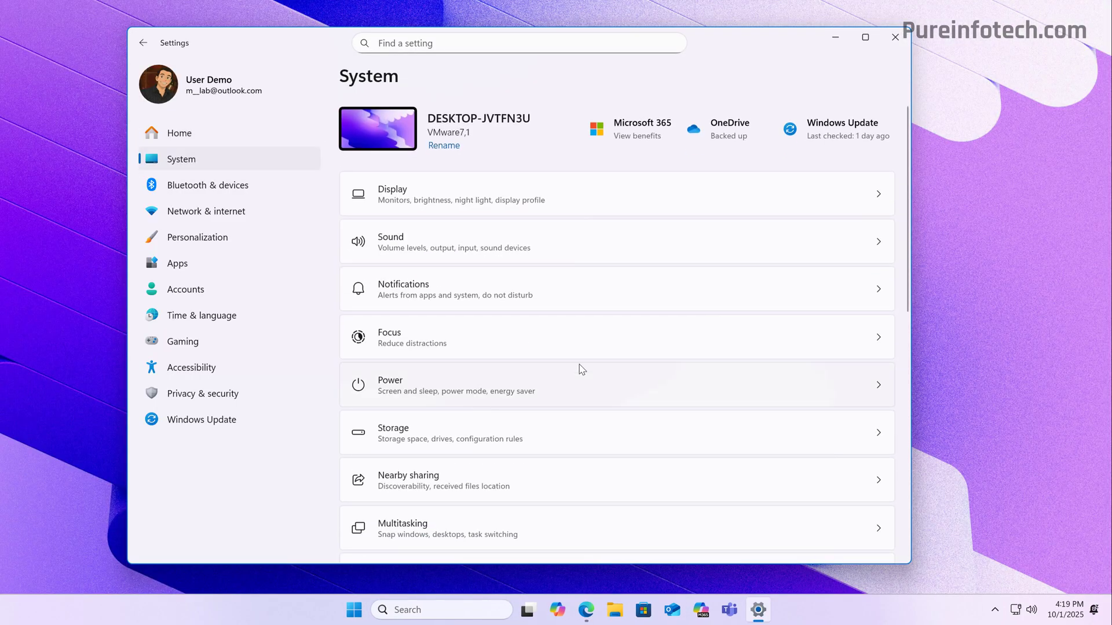
{"action": "scroll", "scroll_direction": "down", "scroll_amount": 3}
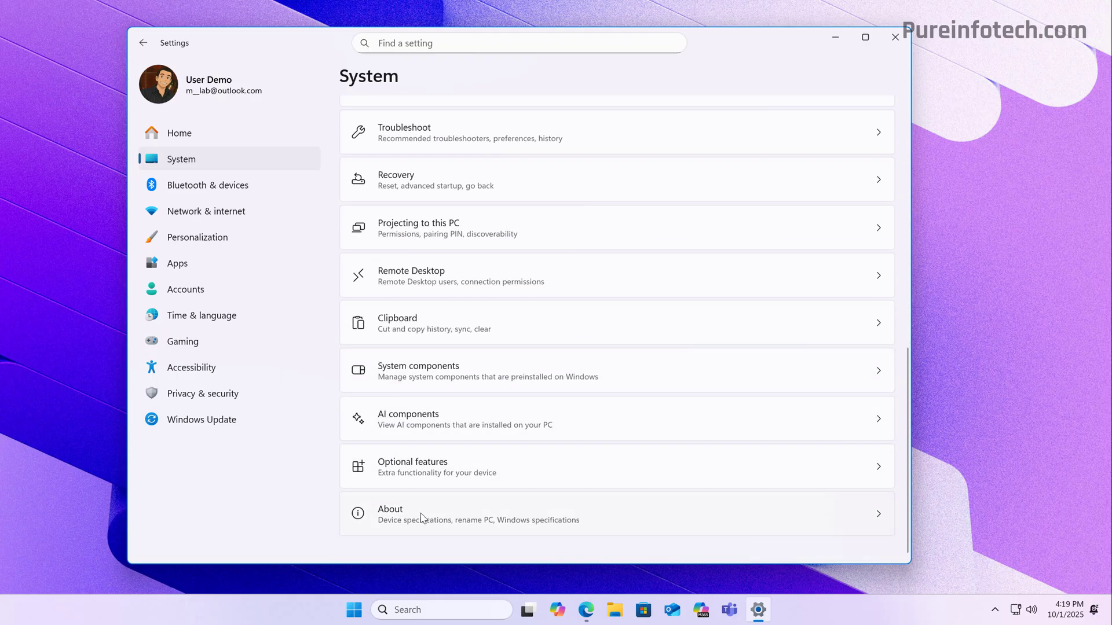
{"action": "left_click", "coordinate": [391, 513]}
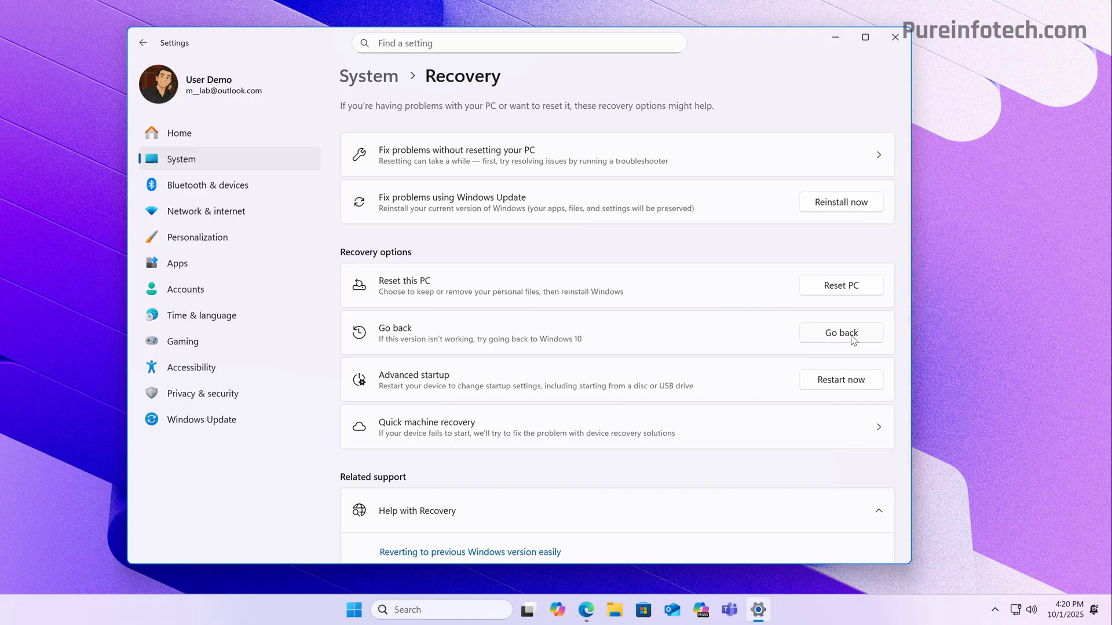
{"action": "mouse_move", "coordinate": [700, 332]}
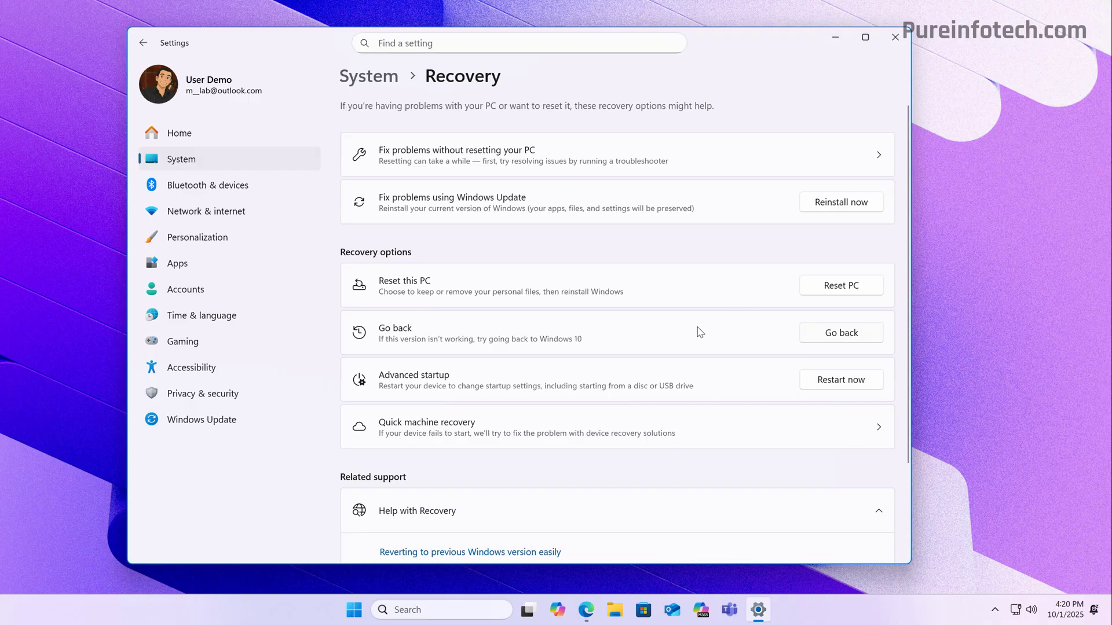
{"action": "left_click", "coordinate": [841, 333]}
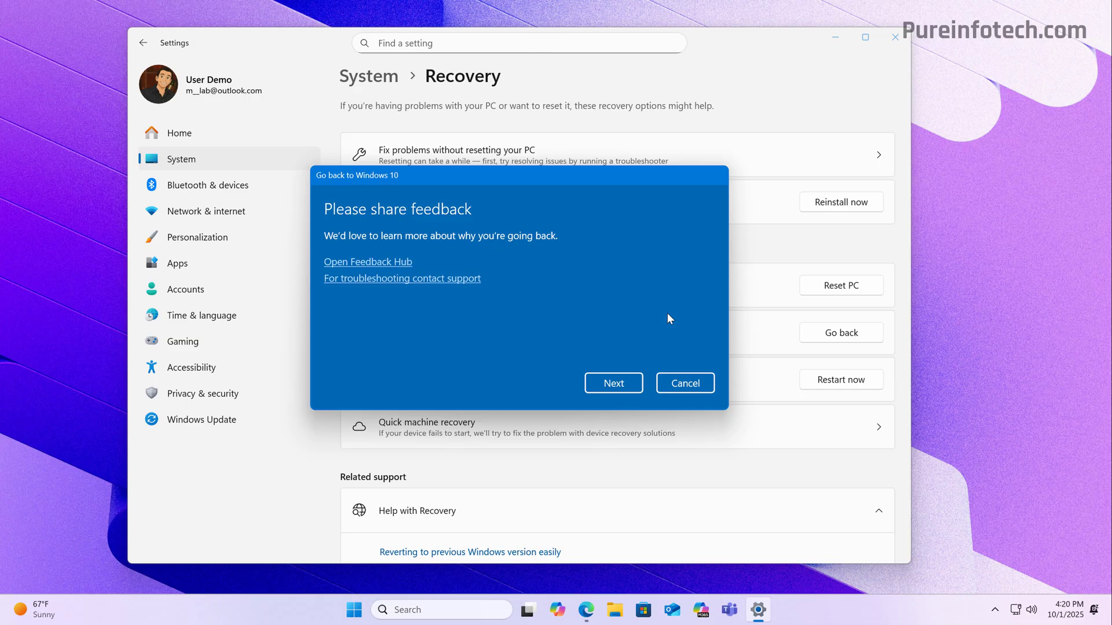
{"action": "mouse_move", "coordinate": [423, 353]}
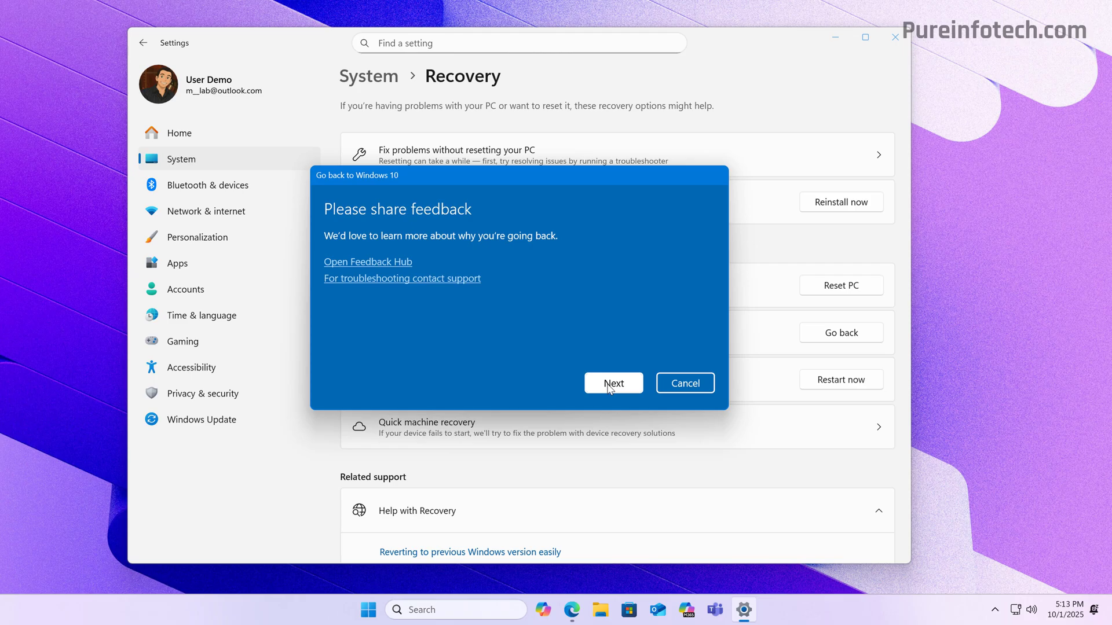
{"action": "left_click", "coordinate": [612, 383]}
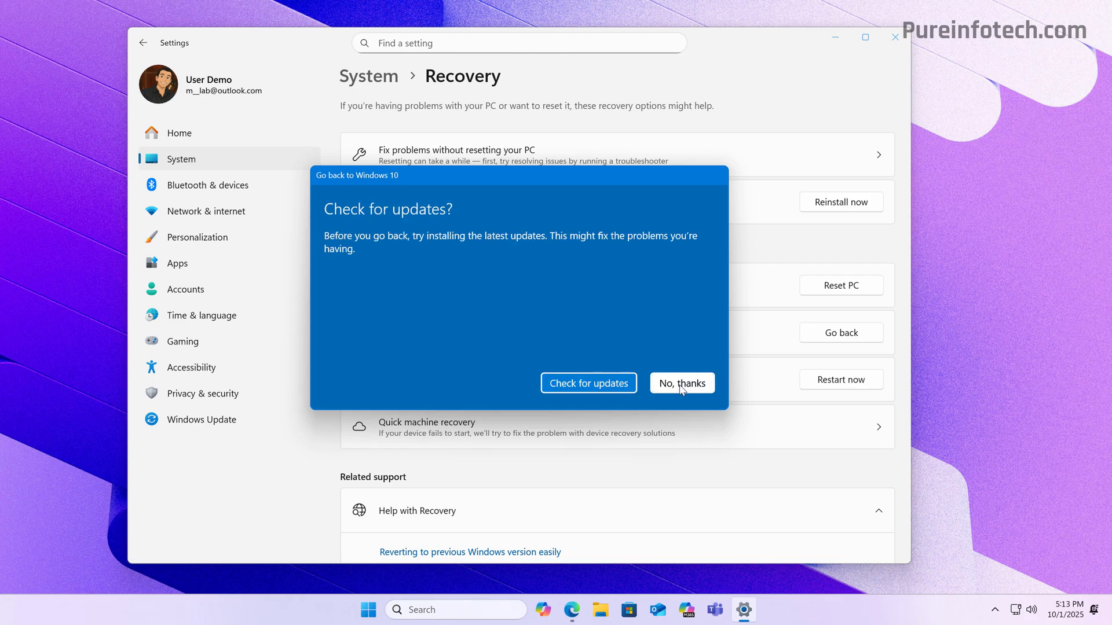
{"action": "left_click", "coordinate": [681, 384]}
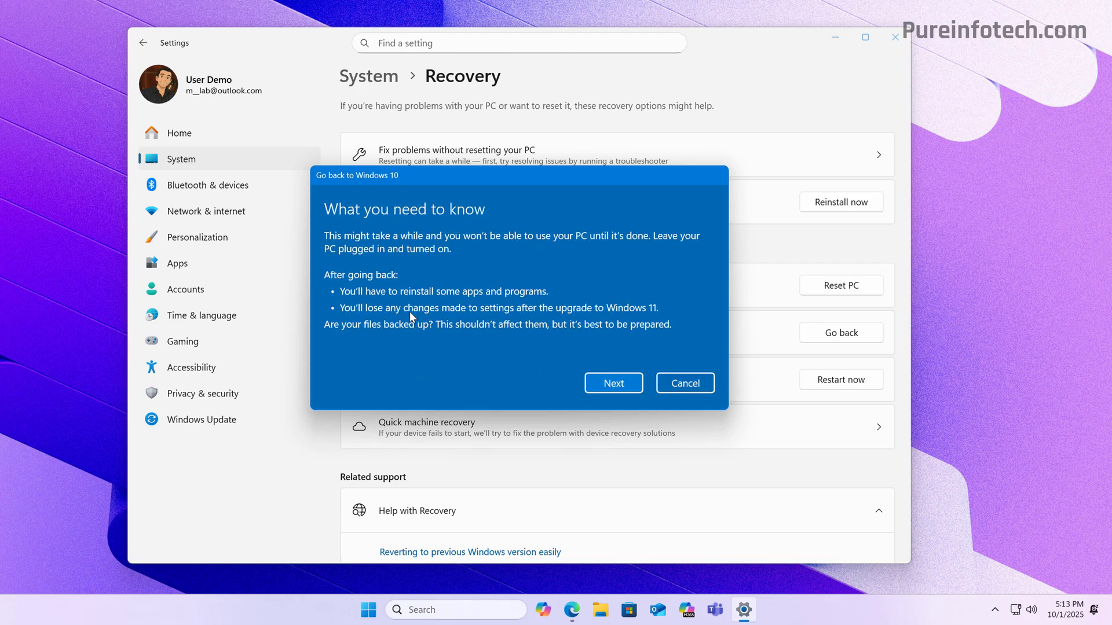
{"action": "mouse_move", "coordinate": [457, 340]}
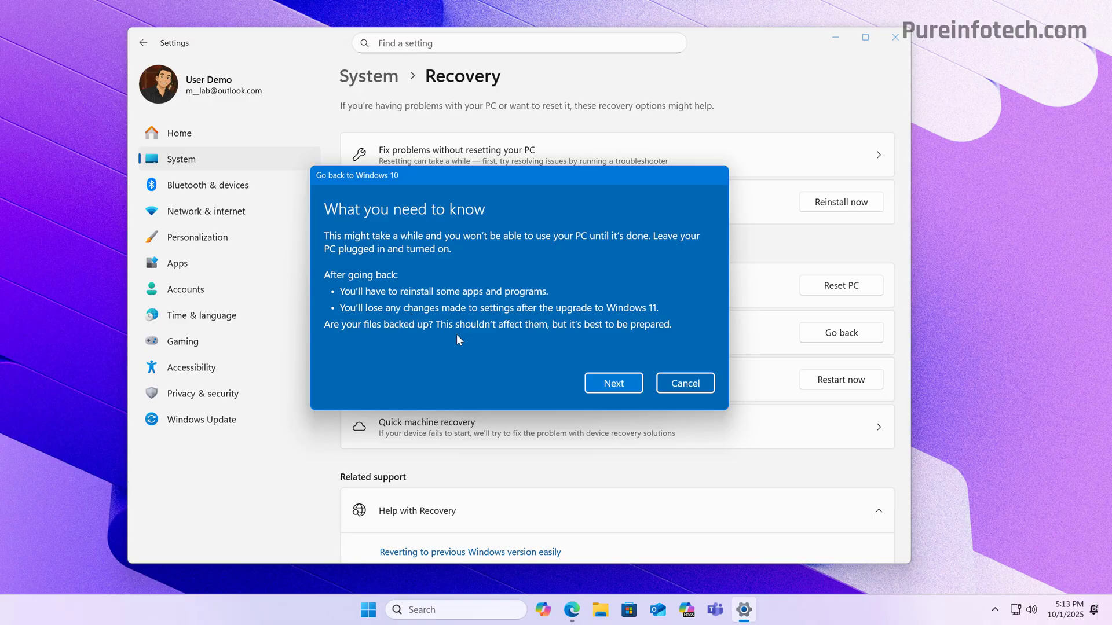
{"action": "left_click", "coordinate": [613, 384]}
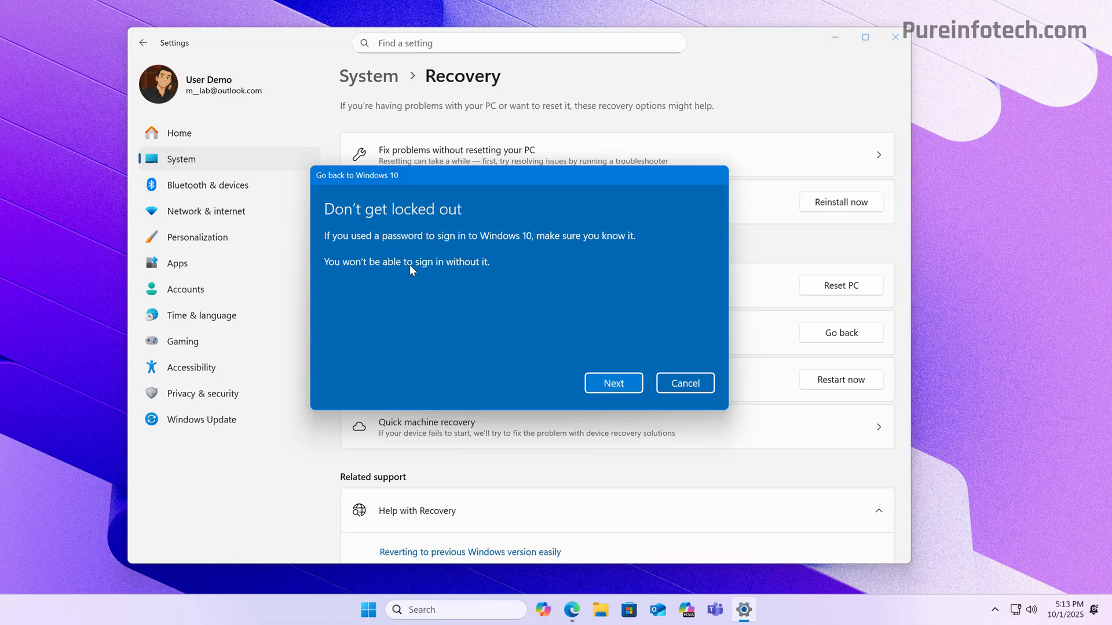
{"action": "mouse_move", "coordinate": [461, 254]}
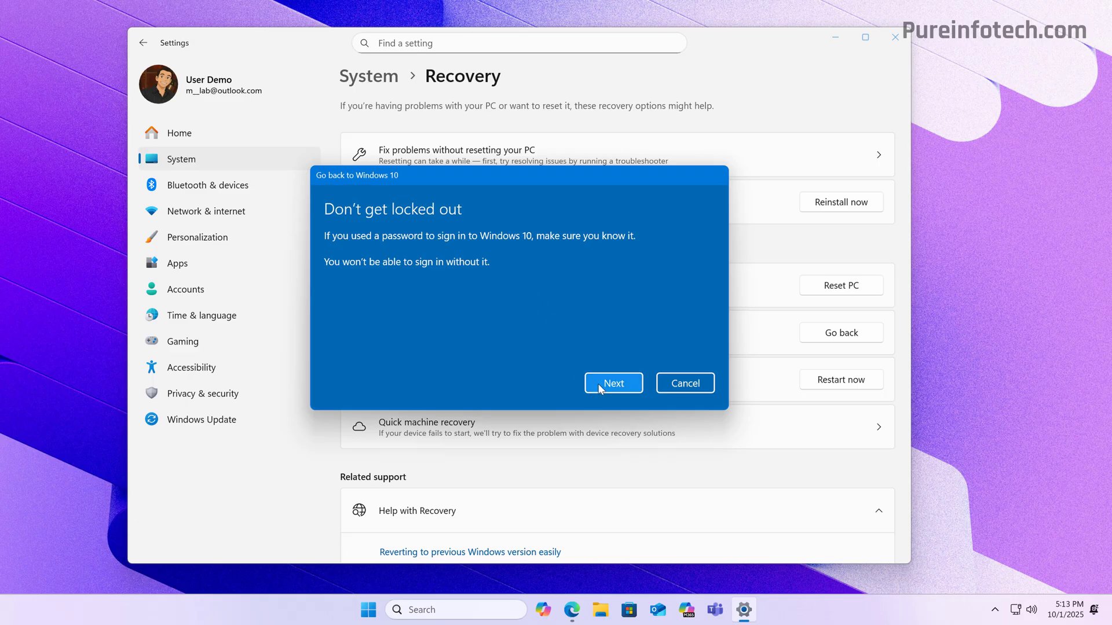
{"action": "left_click", "coordinate": [613, 384]}
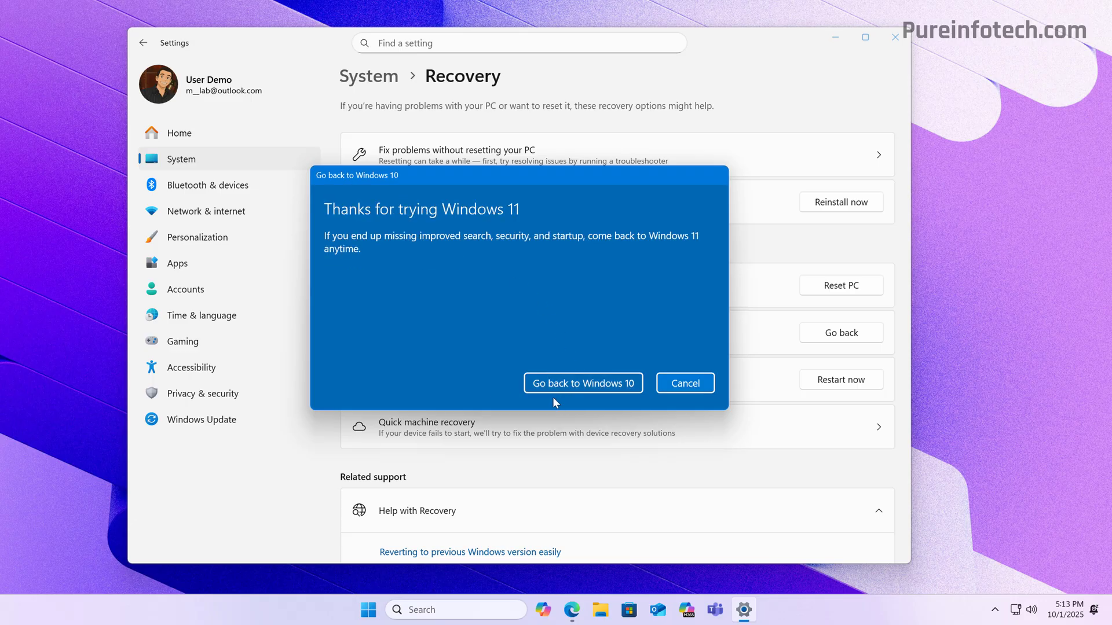
{"action": "mouse_move", "coordinate": [460, 381]}
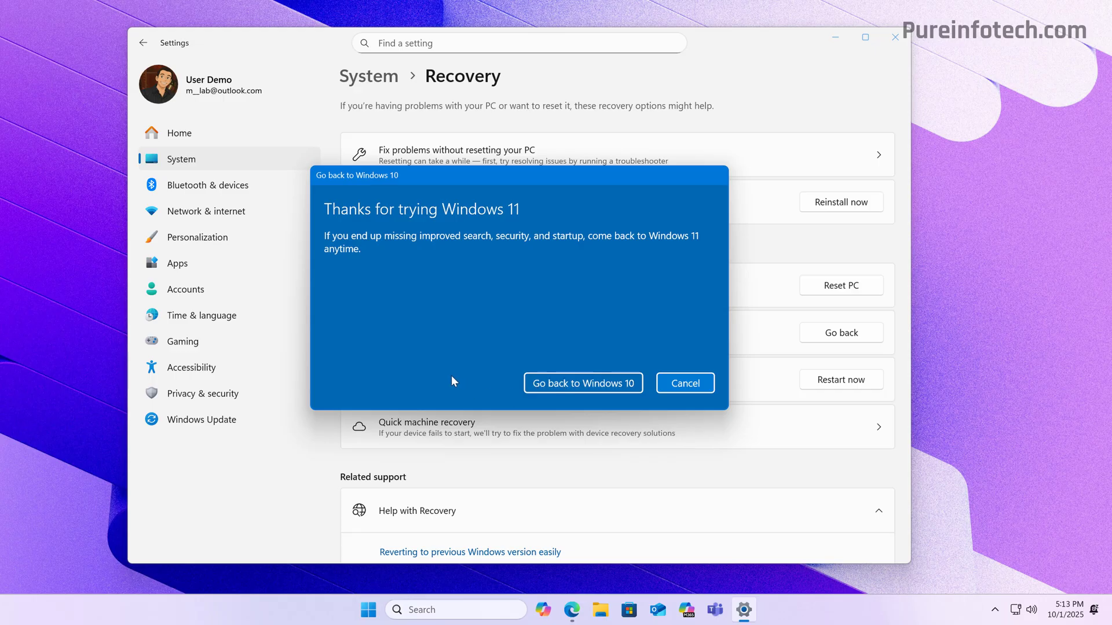
{"action": "mouse_move", "coordinate": [684, 383]}
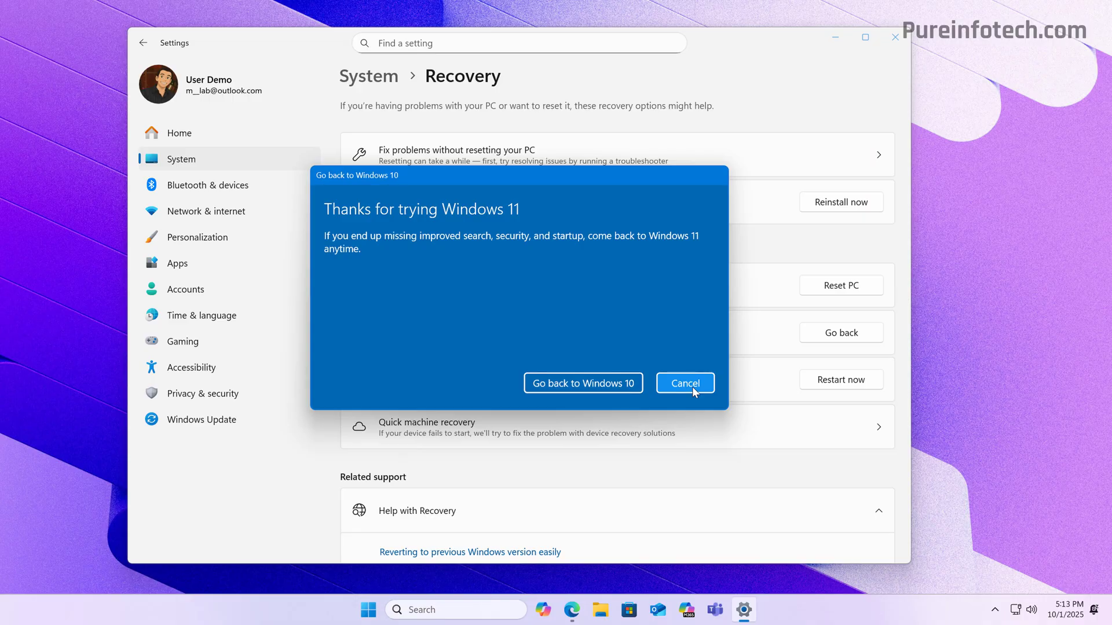
{"action": "left_click", "coordinate": [684, 383]}
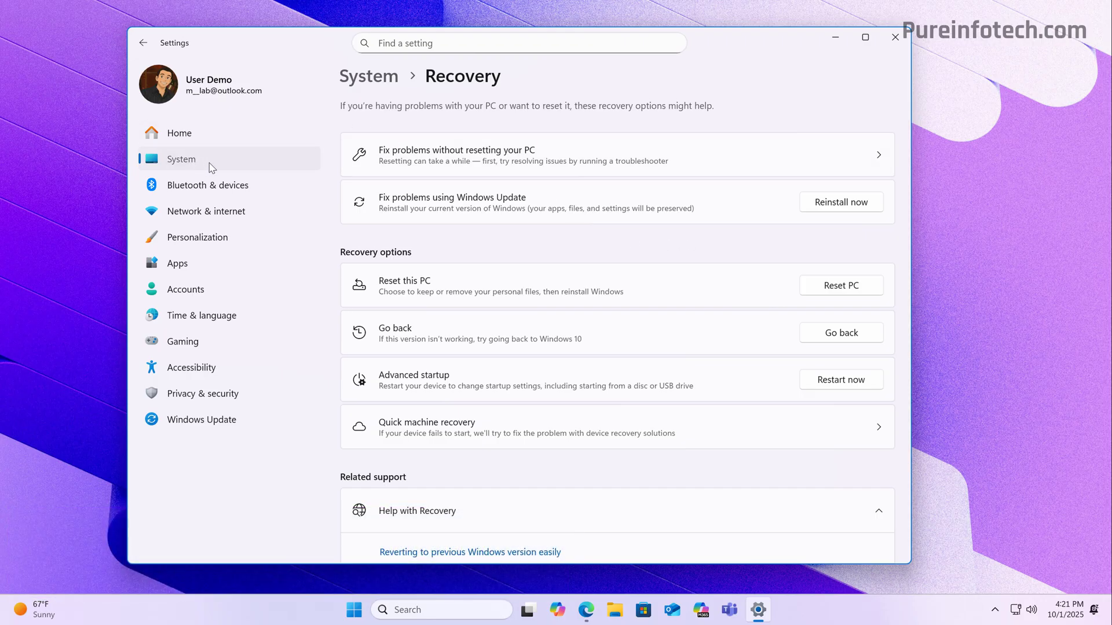
In Storage > Temporary files, tick Previous Windows installation(s) so 36.0 GB is selected for cleanup
{"action": "left_click", "coordinate": [180, 159]}
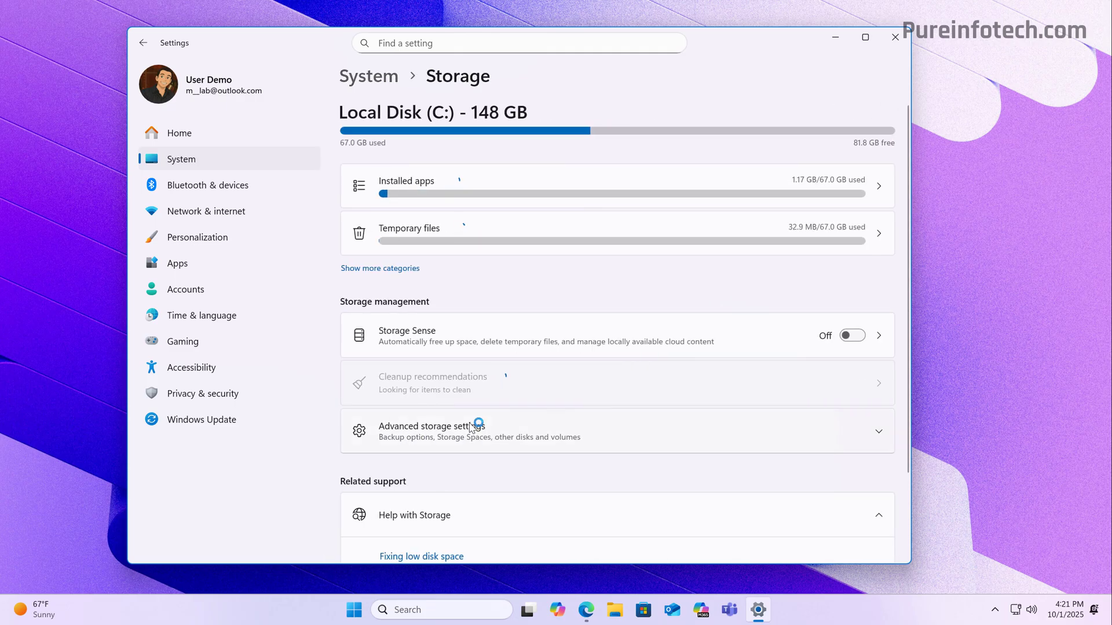
{"action": "left_click", "coordinate": [409, 228]}
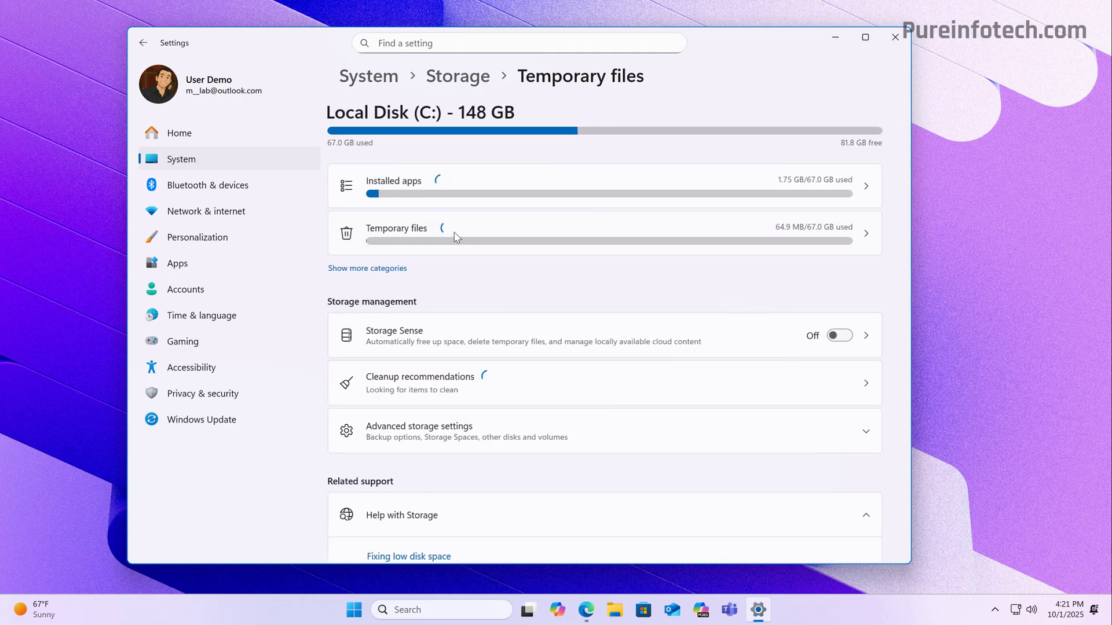
{"action": "left_click", "coordinate": [397, 228]}
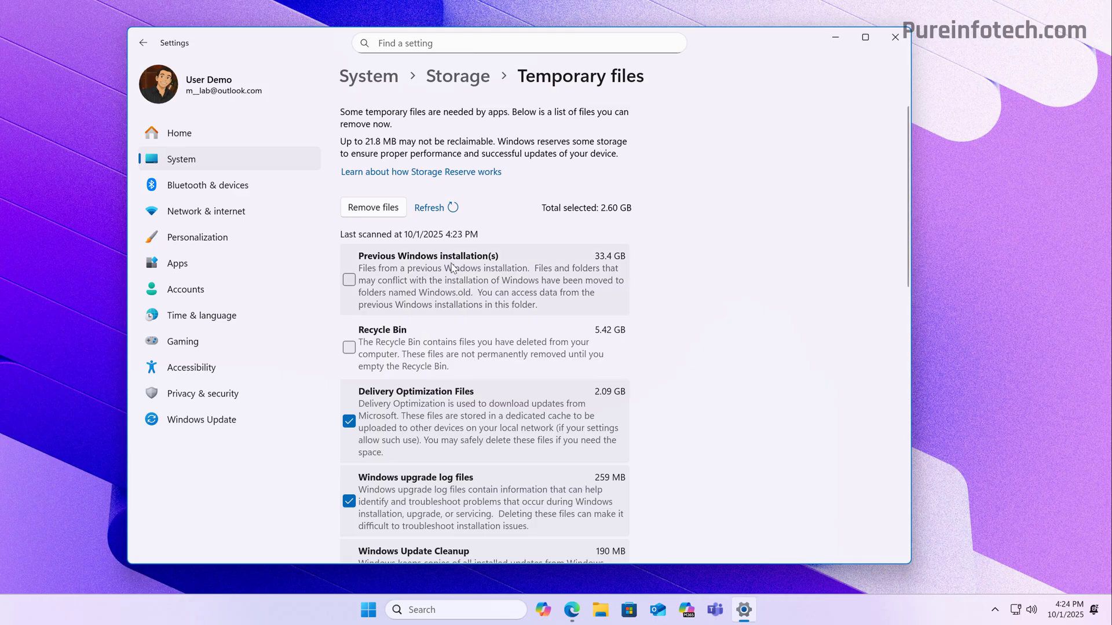
{"action": "left_click", "coordinate": [348, 279]}
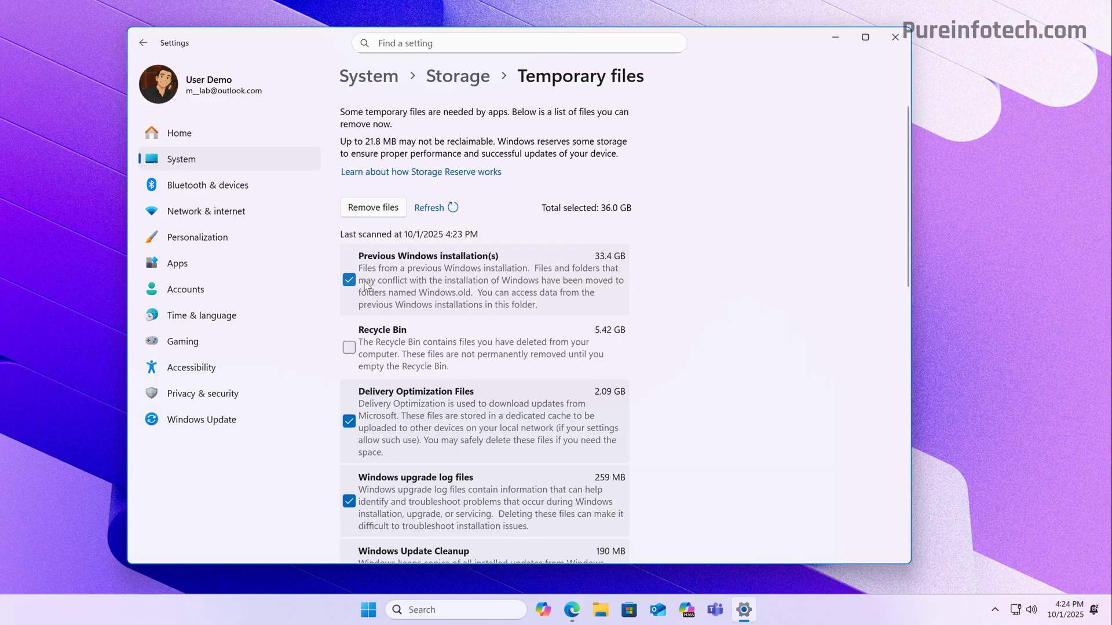
{"action": "mouse_move", "coordinate": [711, 250]}
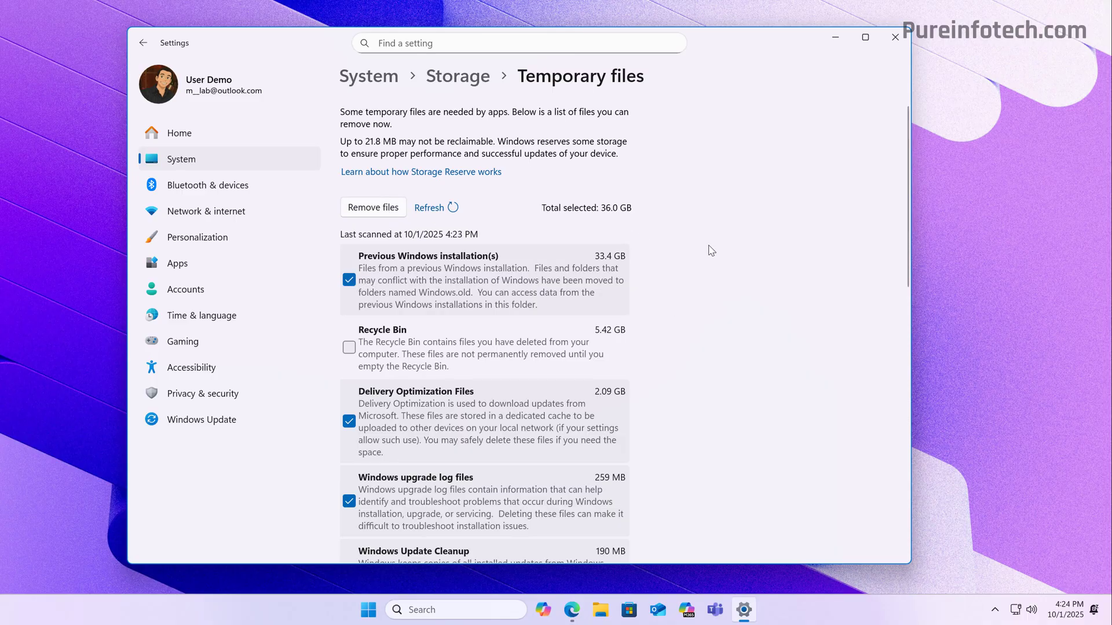
{"action": "mouse_move", "coordinate": [615, 286]}
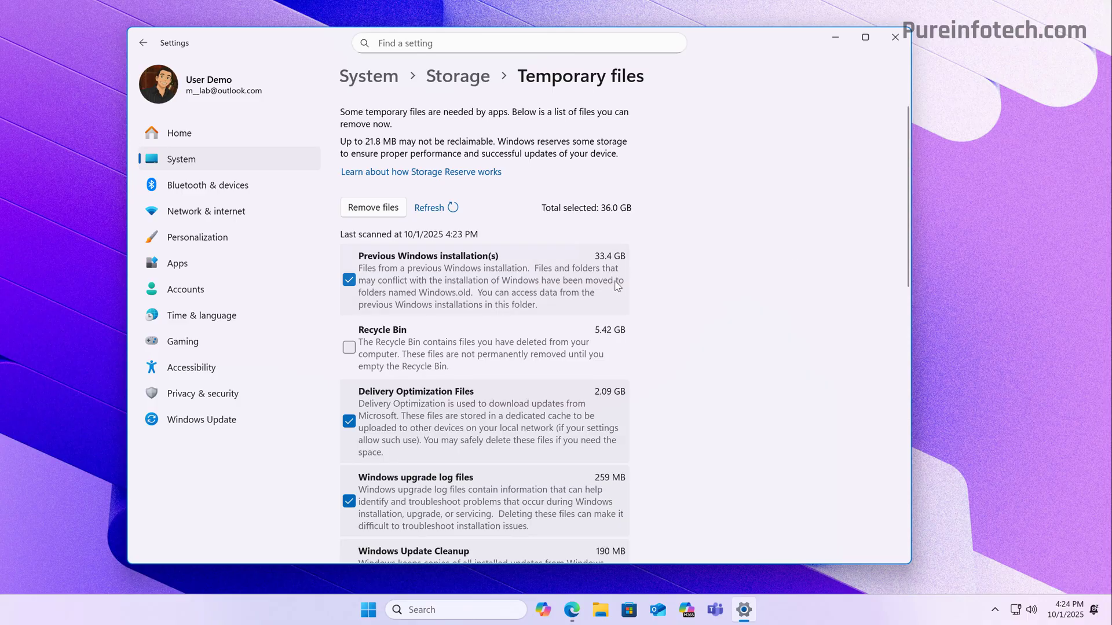
{"action": "mouse_move", "coordinate": [647, 269]}
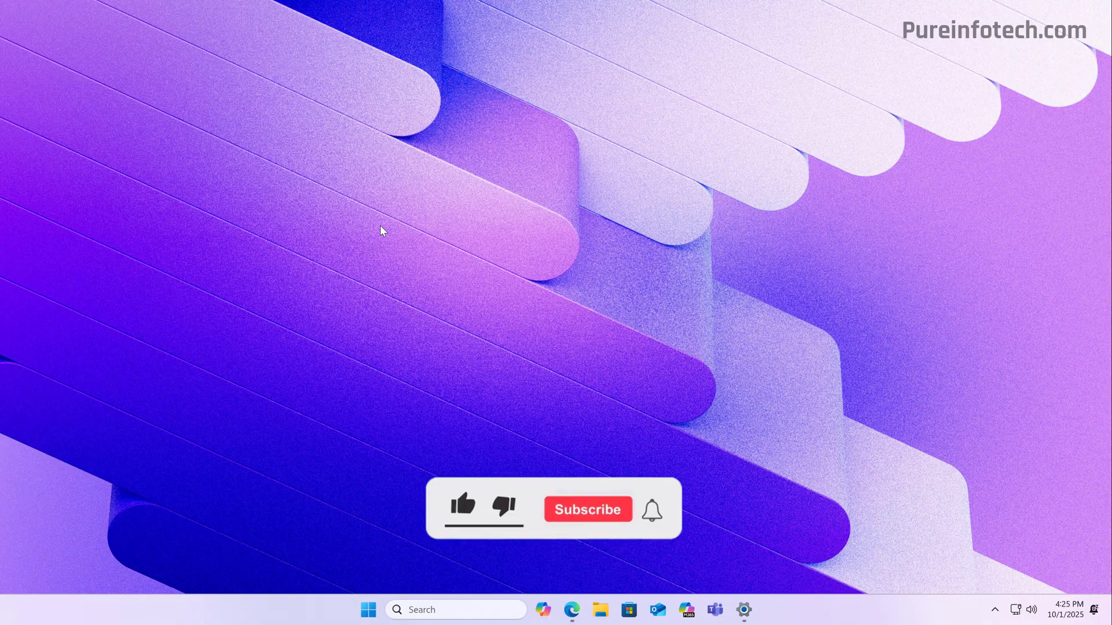
Close the Settings window, leaving the empty Windows 11 desktop
{"action": "left_click", "coordinate": [463, 507]}
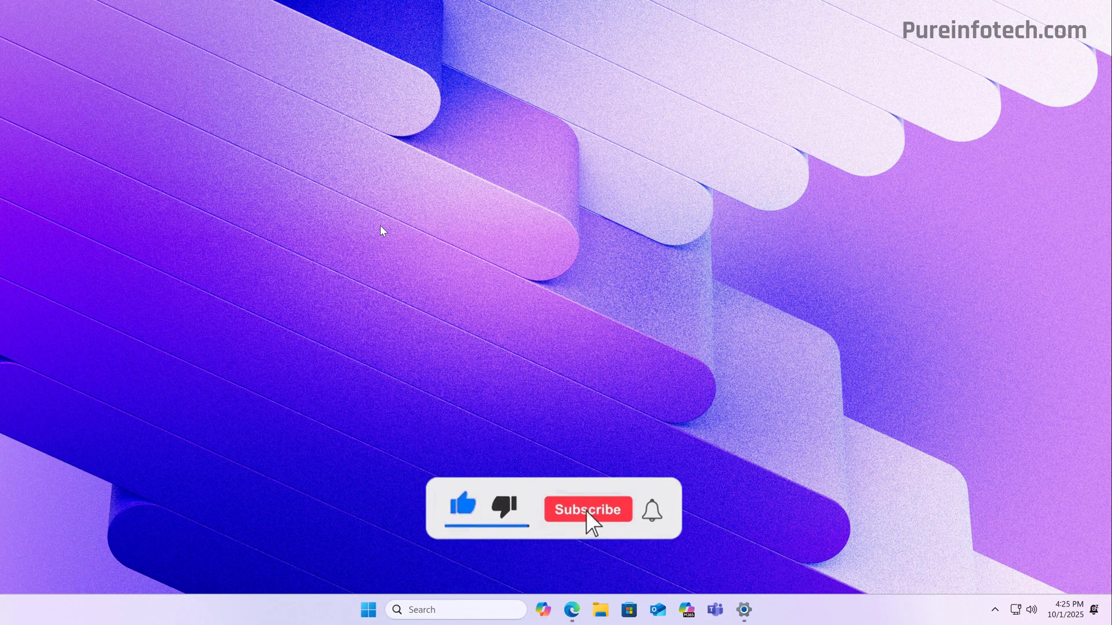
{"action": "left_click", "coordinate": [587, 509]}
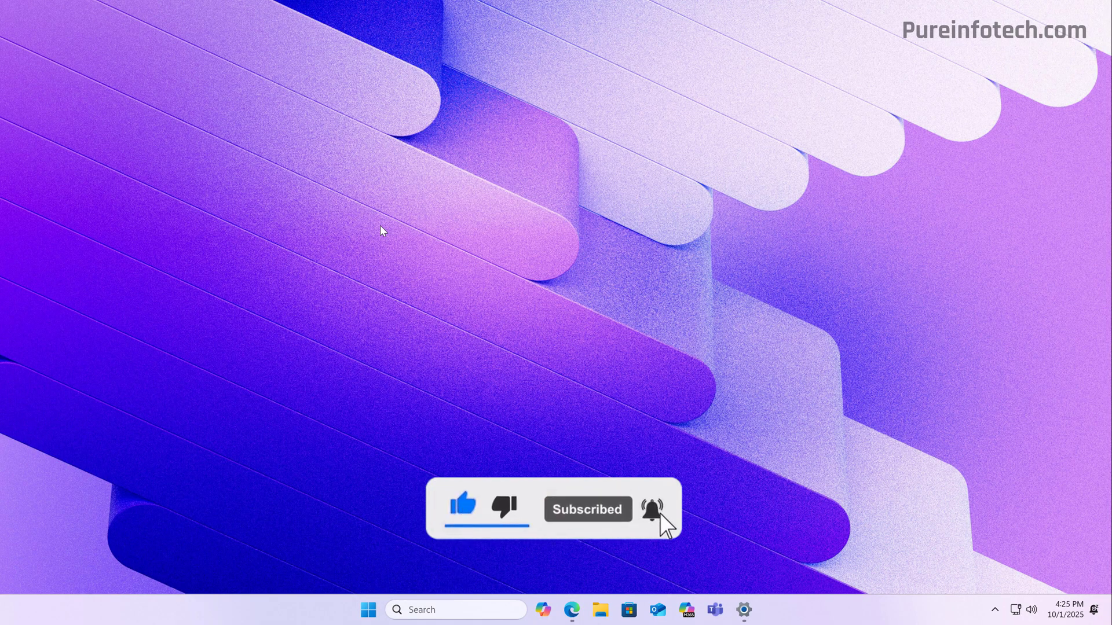